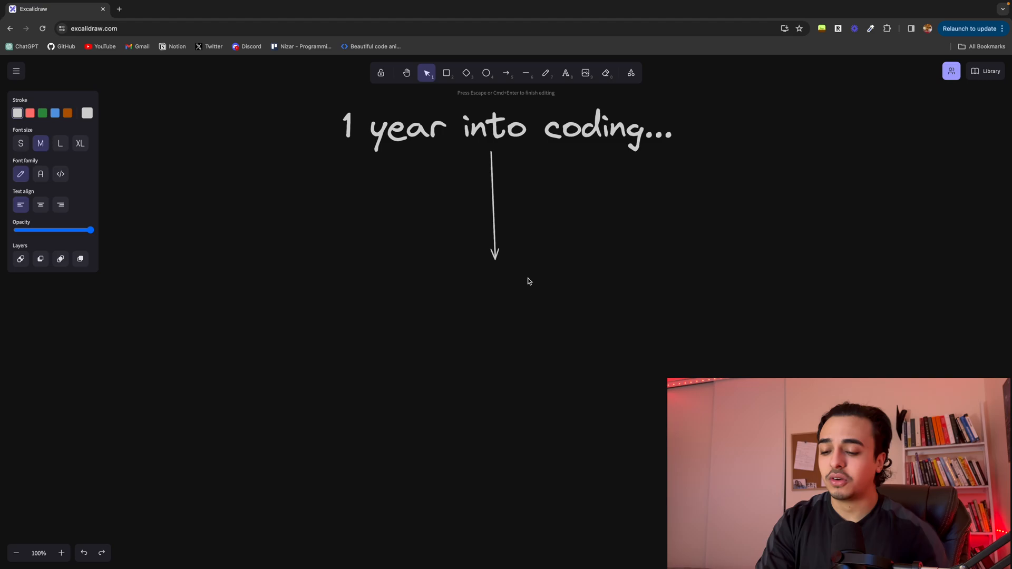
Add an enlarged 'process' label beneath the downward arrow
{"action": "type", "text": "process"}
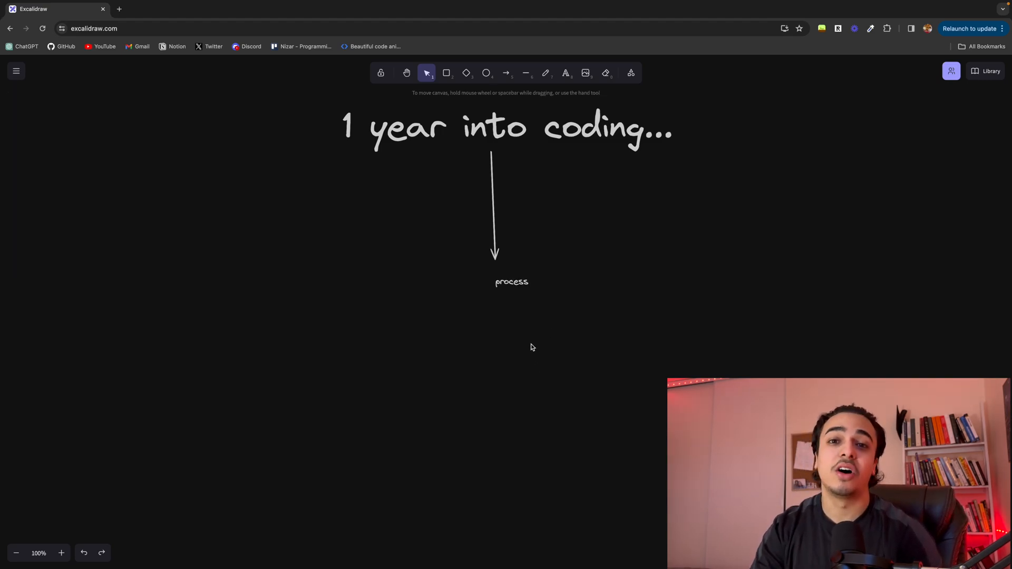
{"action": "left_click", "coordinate": [512, 282]}
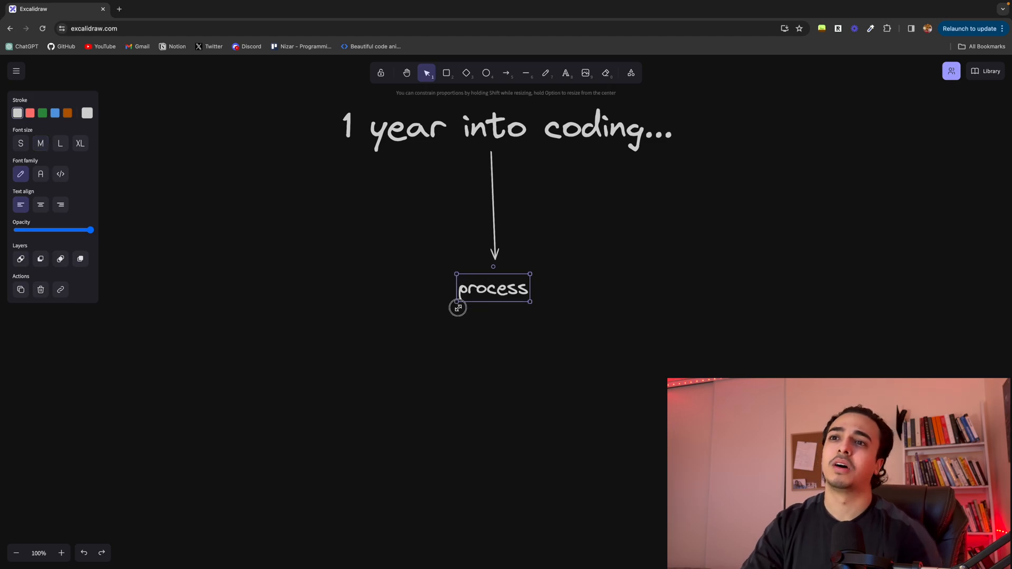
{"action": "left_click", "coordinate": [510, 330]}
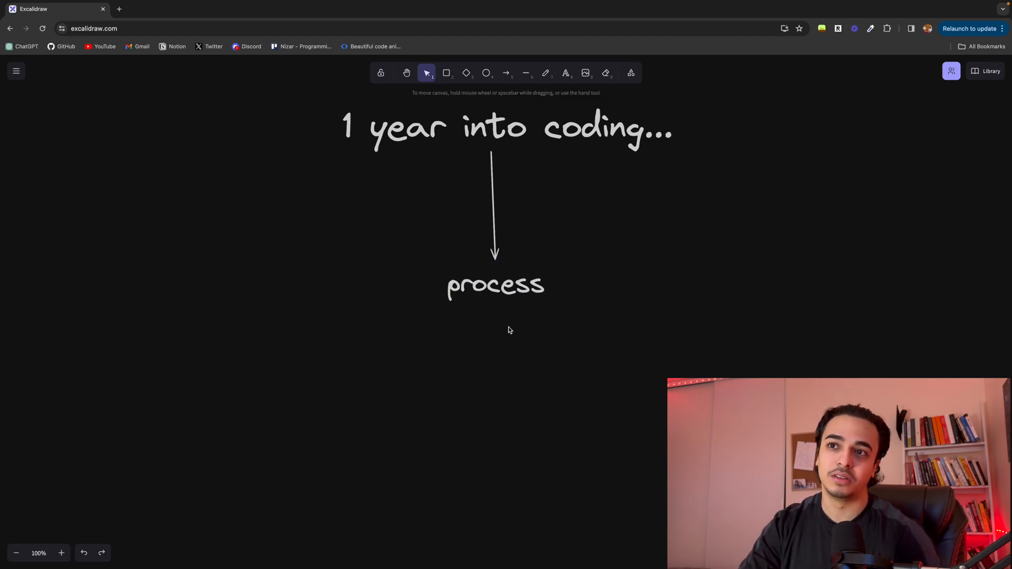
{"action": "mouse_move", "coordinate": [513, 326]}
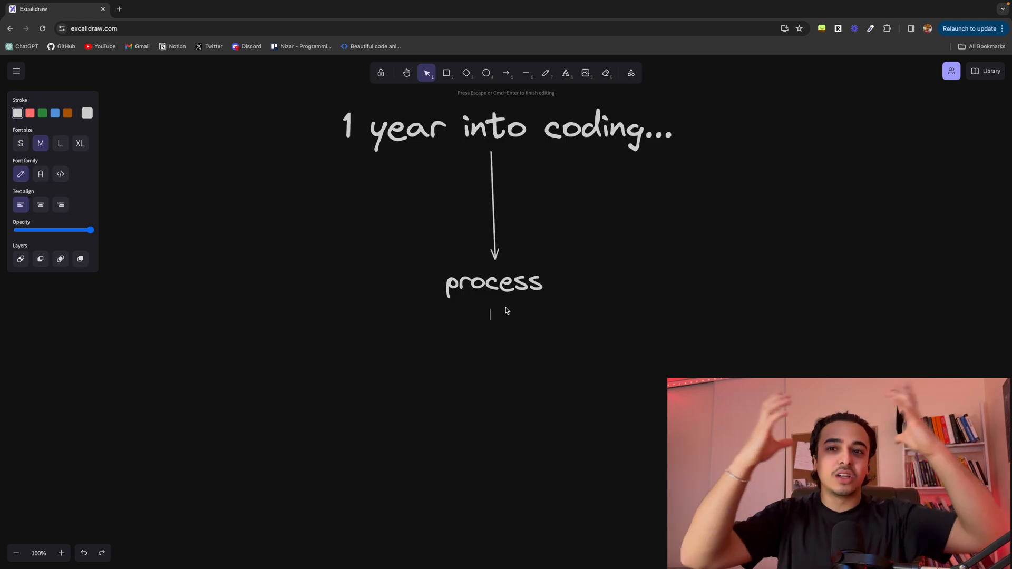
List 'html', 'for loops', 'css' and 'tailwind' on separate lines under 'process'
{"action": "type", "text": "h"}
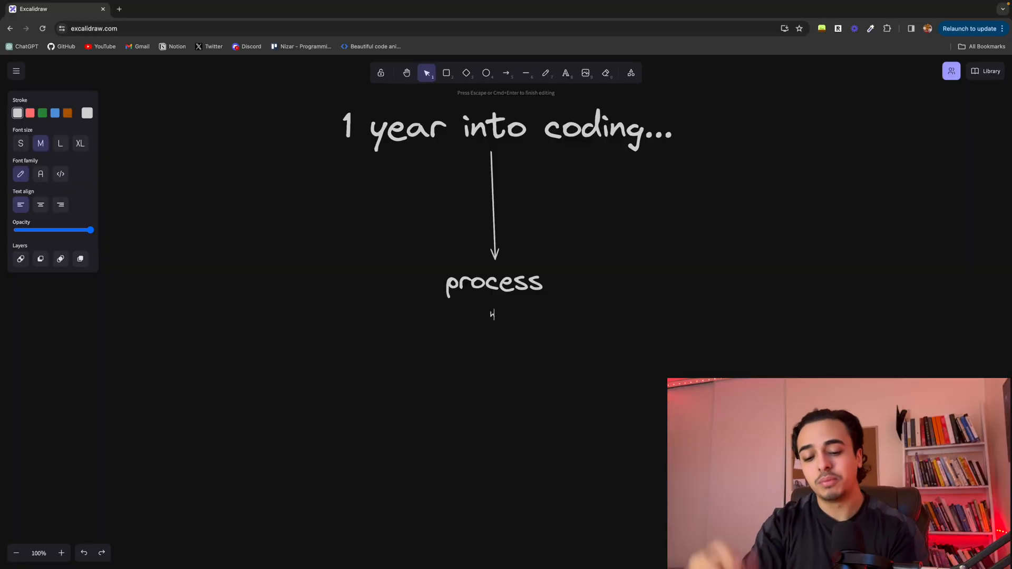
{"action": "type", "text": "html"}
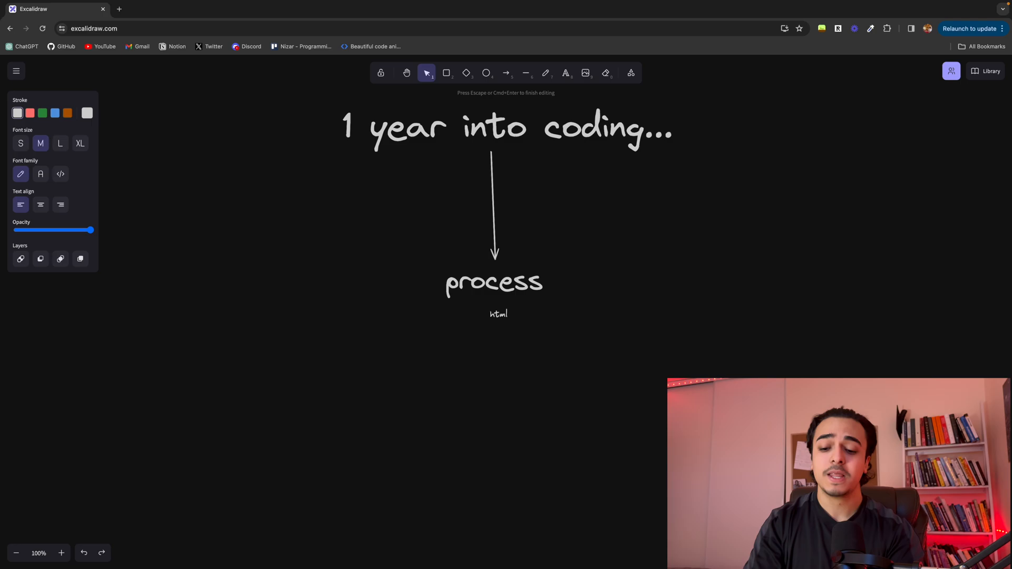
{"action": "type", "text": "for loops"}
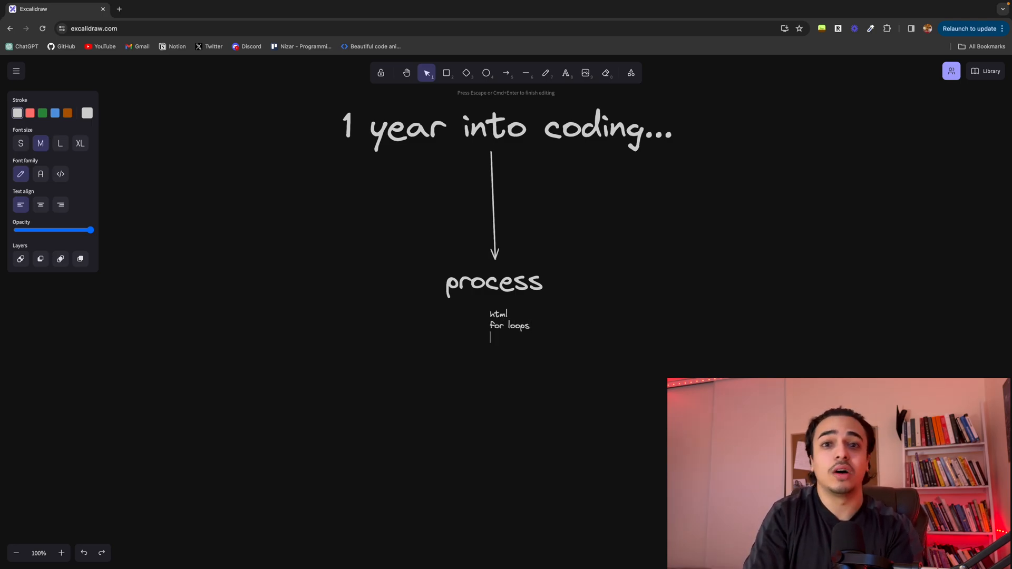
{"action": "type", "text": "css"}
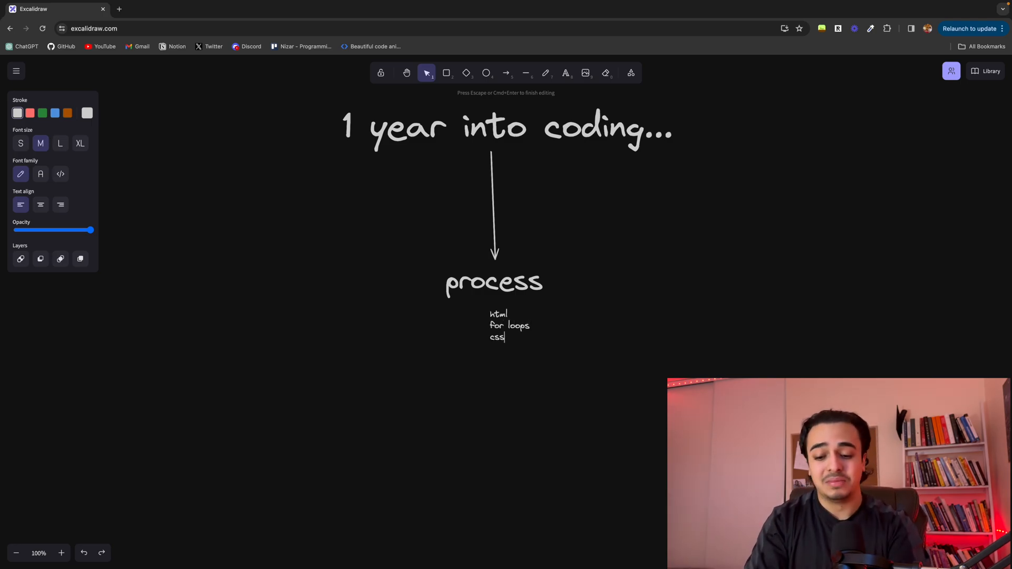
{"action": "type", "text": "tailwind"}
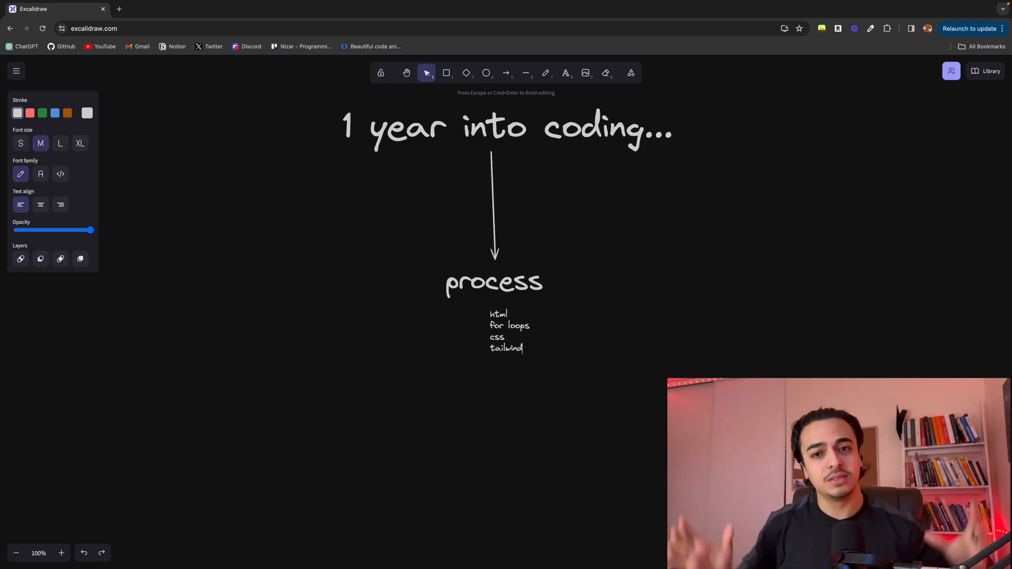
{"action": "mouse_move", "coordinate": [560, 281]}
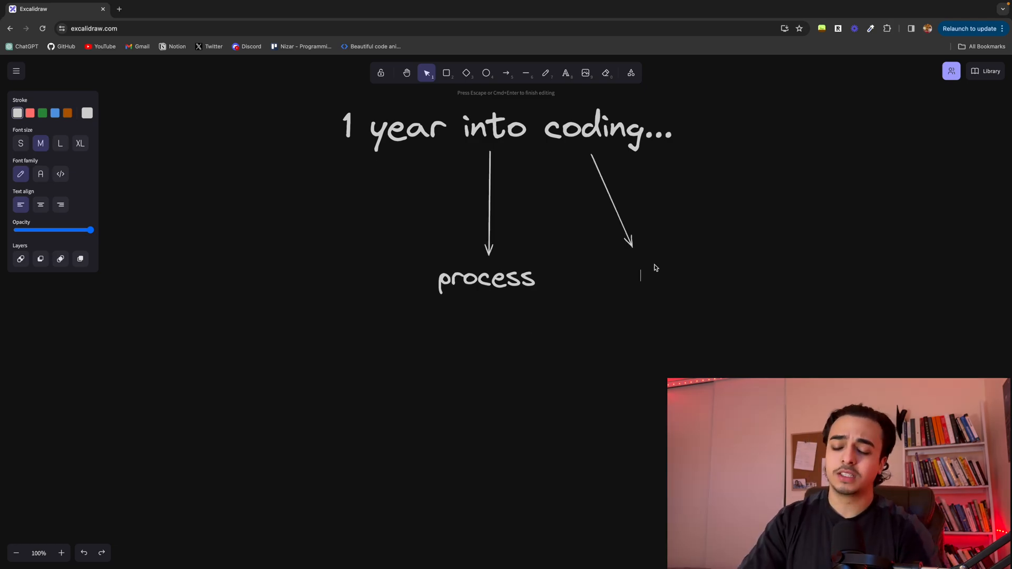
Label the right-hand arrow's tip 'read the docs' and enlarge it
{"action": "type", "text": "read"}
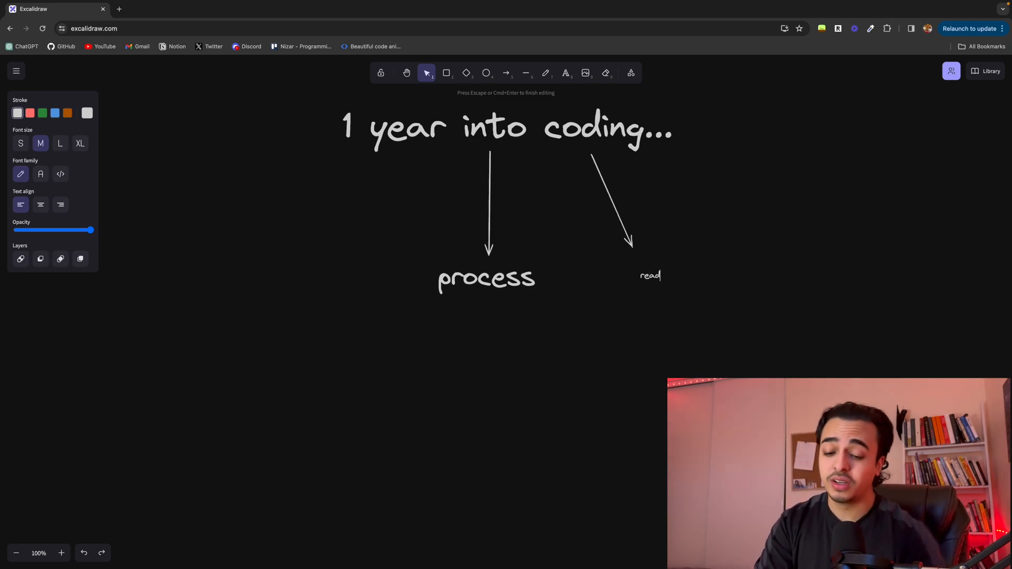
{"action": "type", "text": "the docs"}
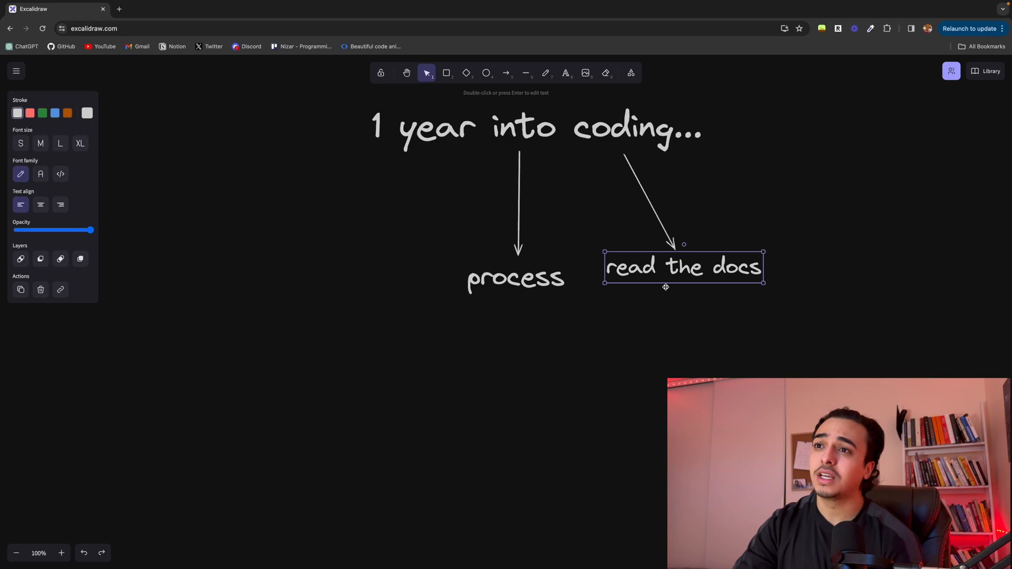
{"action": "left_click", "coordinate": [662, 307]}
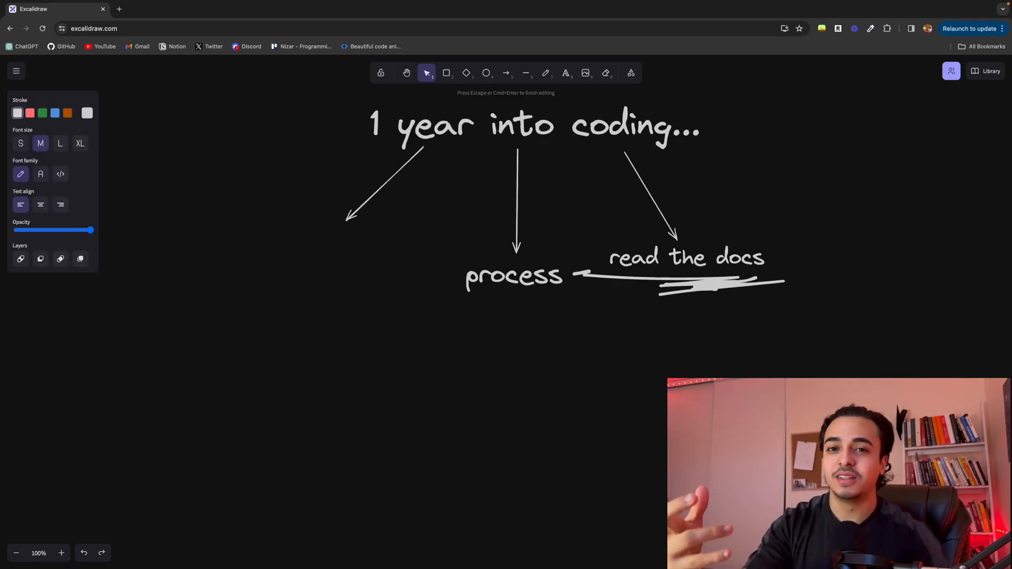
Label the left-pointing arrow 'learn code by coding' and enlarge it
{"action": "type", "text": "learn"}
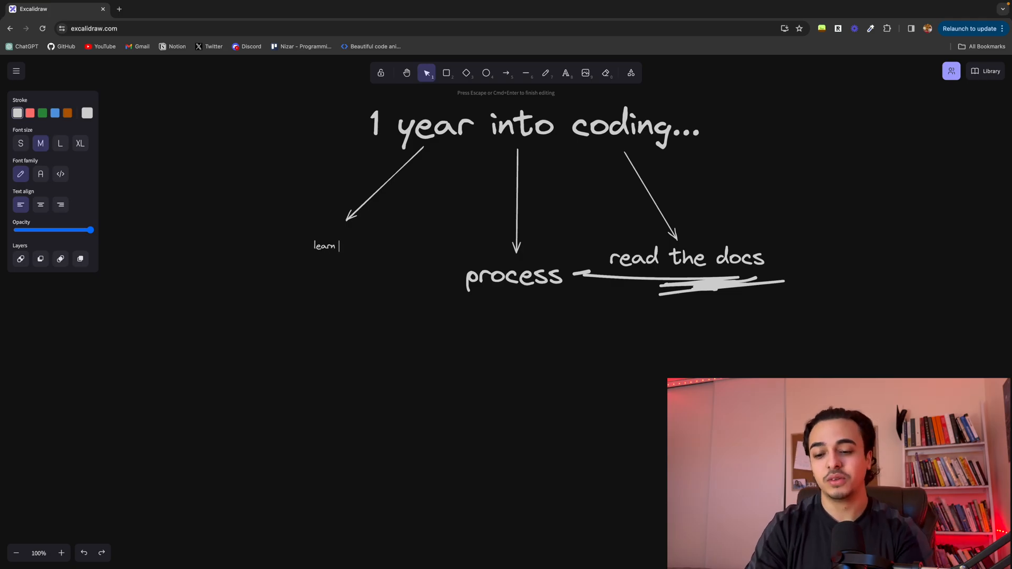
{"action": "type", "text": "code by coding"}
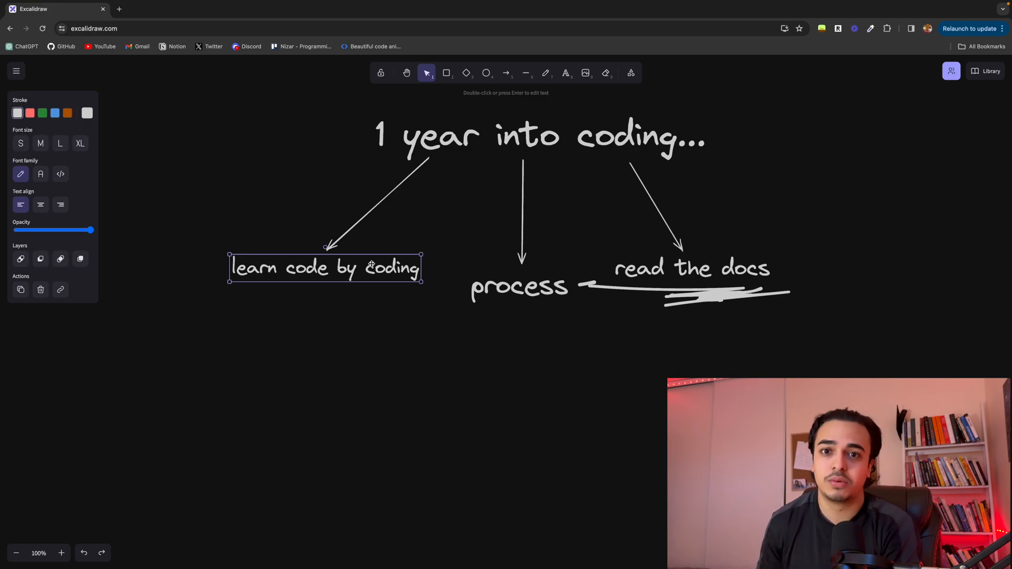
{"action": "left_click", "coordinate": [326, 305]}
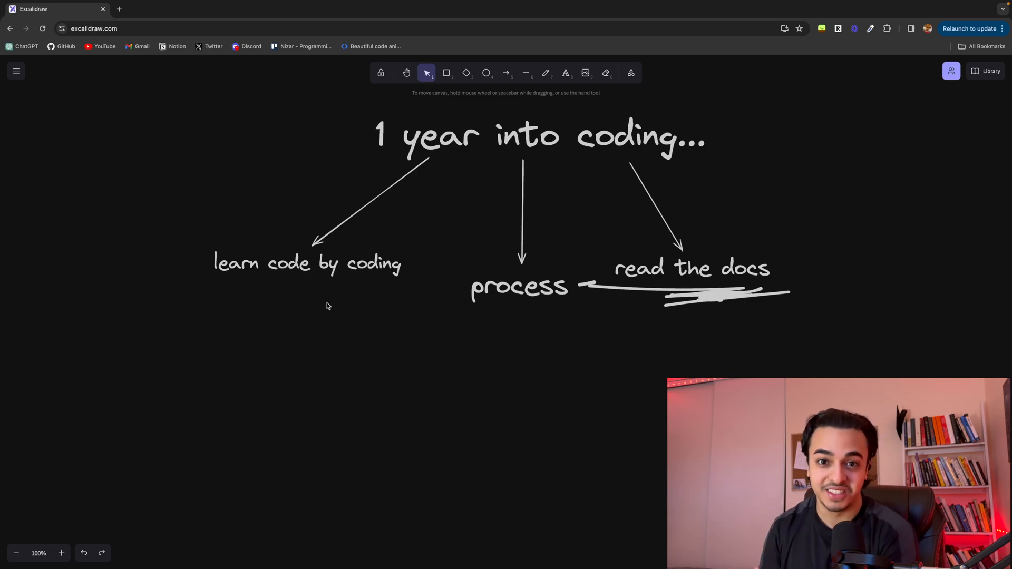
{"action": "mouse_move", "coordinate": [311, 289]}
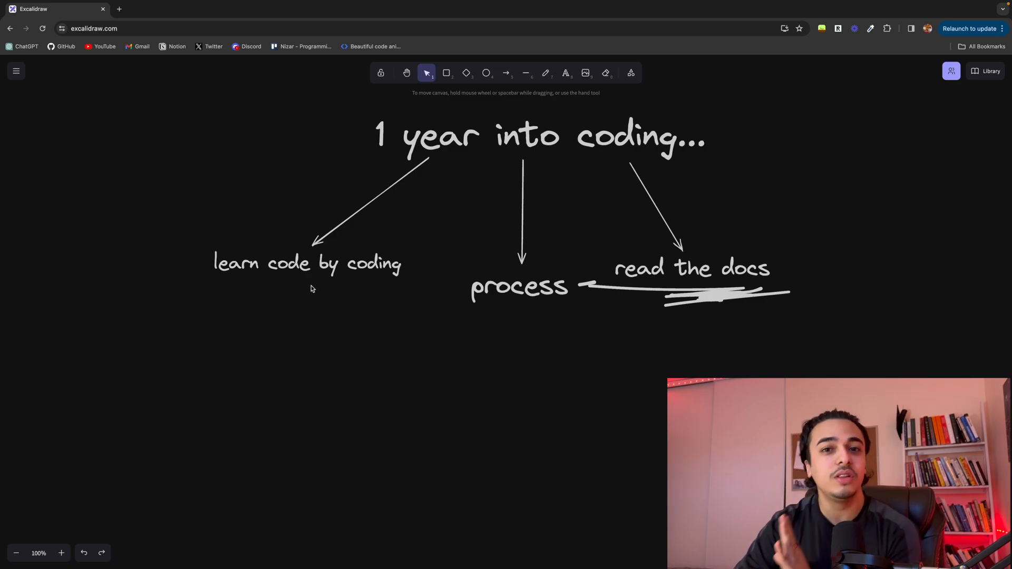
{"action": "mouse_move", "coordinate": [307, 273]}
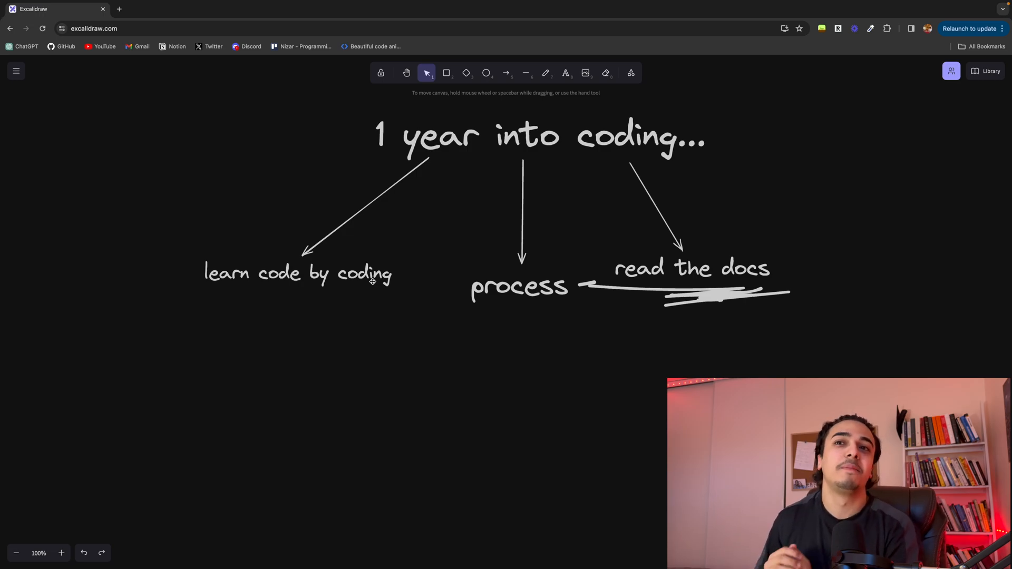
Move the 'learn code by coding' label down level with 'process'
{"action": "left_click", "coordinate": [297, 273]}
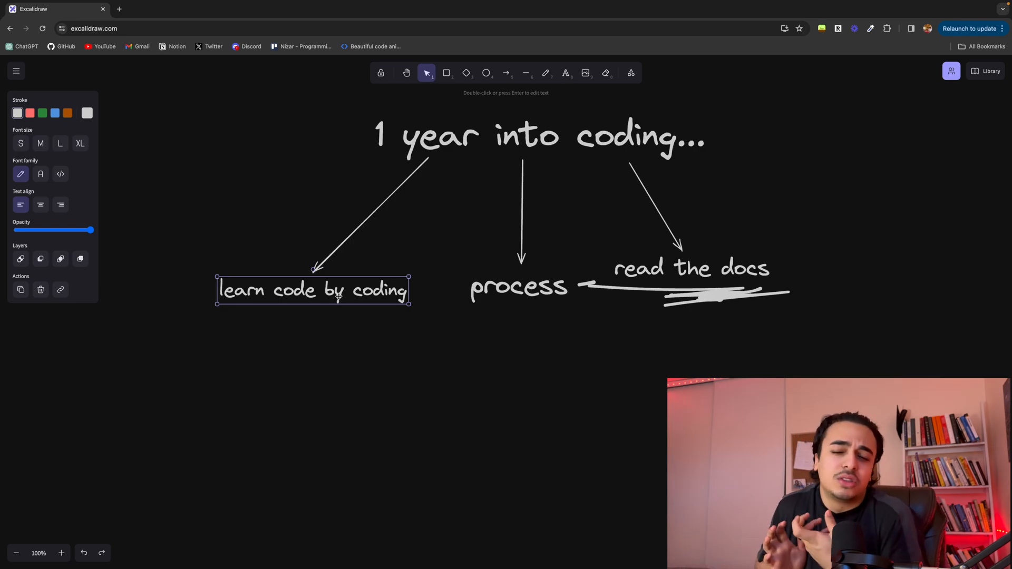
{"action": "left_click", "coordinate": [506, 72]}
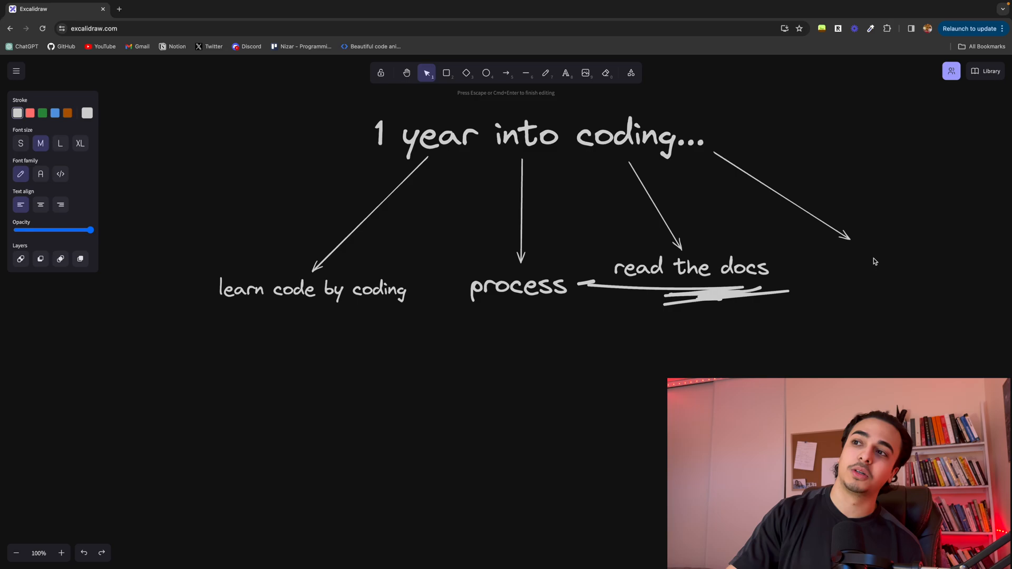
Label the fourth arrow's tip 'fun' and enlarge it
{"action": "type", "text": "fun"}
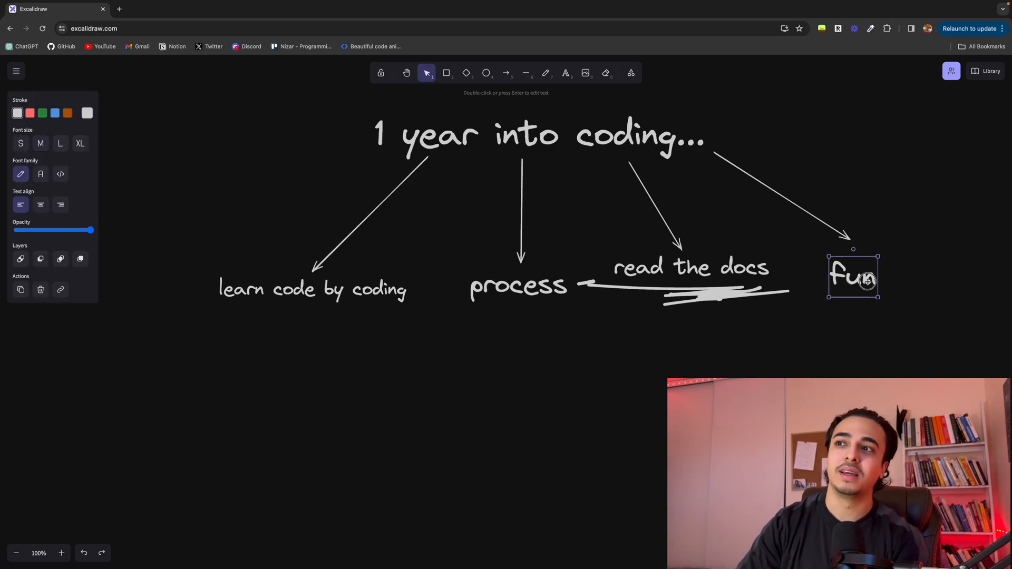
{"action": "left_click", "coordinate": [853, 327]}
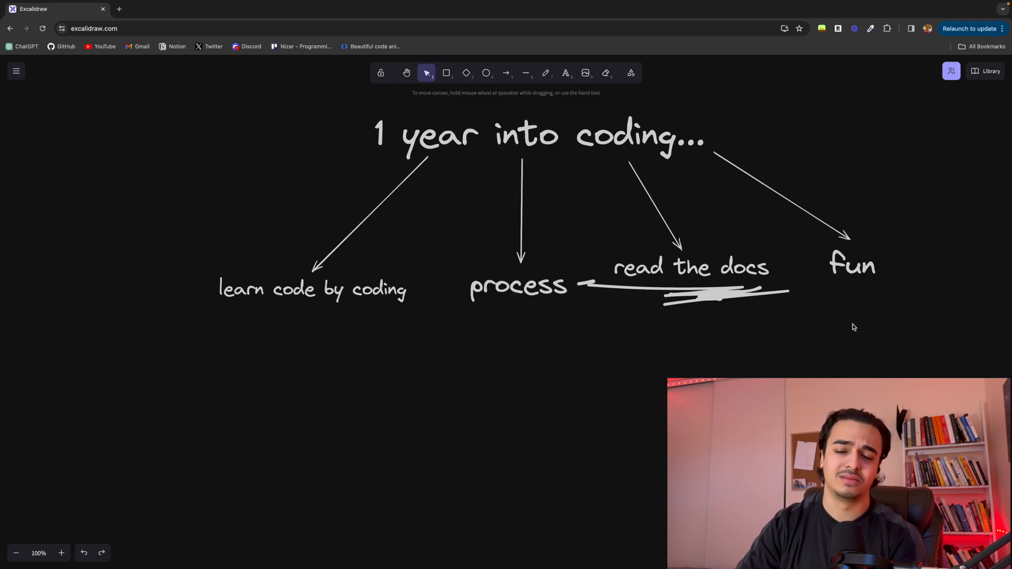
{"action": "mouse_move", "coordinate": [823, 320]}
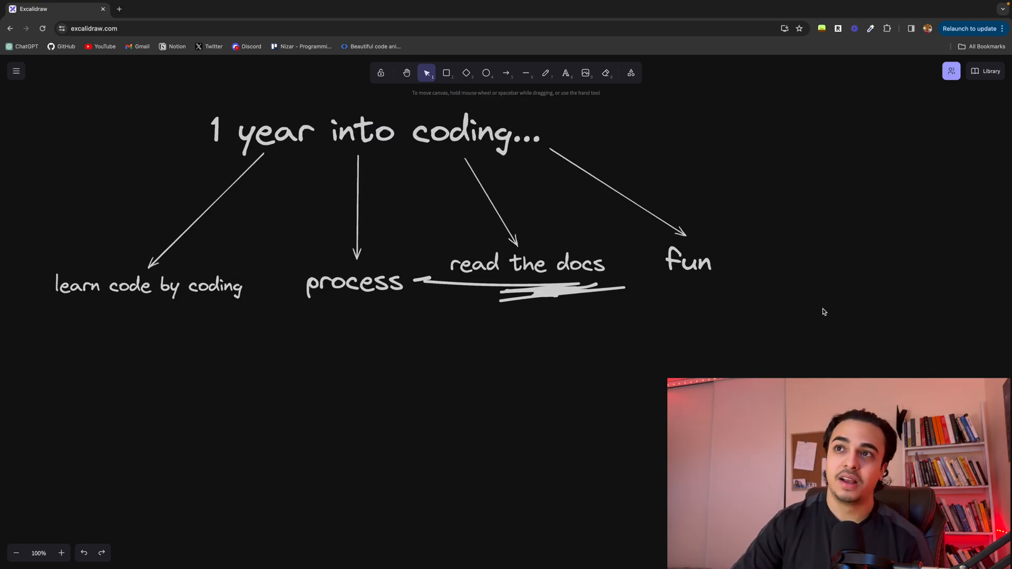
Scroll the canvas and select the freehand Draw tool to underline 'process'
{"action": "scroll", "scroll_direction": "down", "scroll_amount": 3}
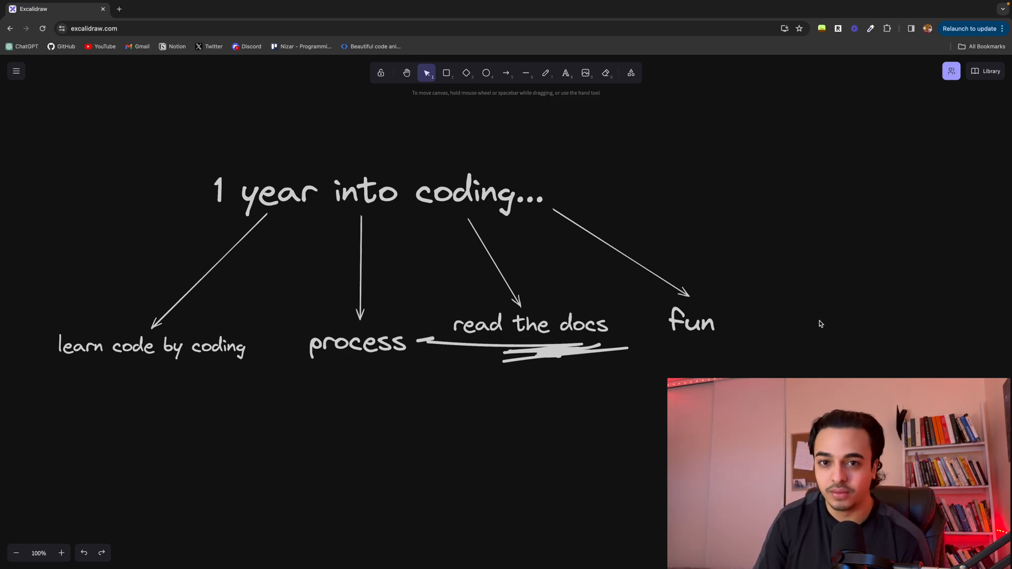
{"action": "mouse_move", "coordinate": [227, 302]}
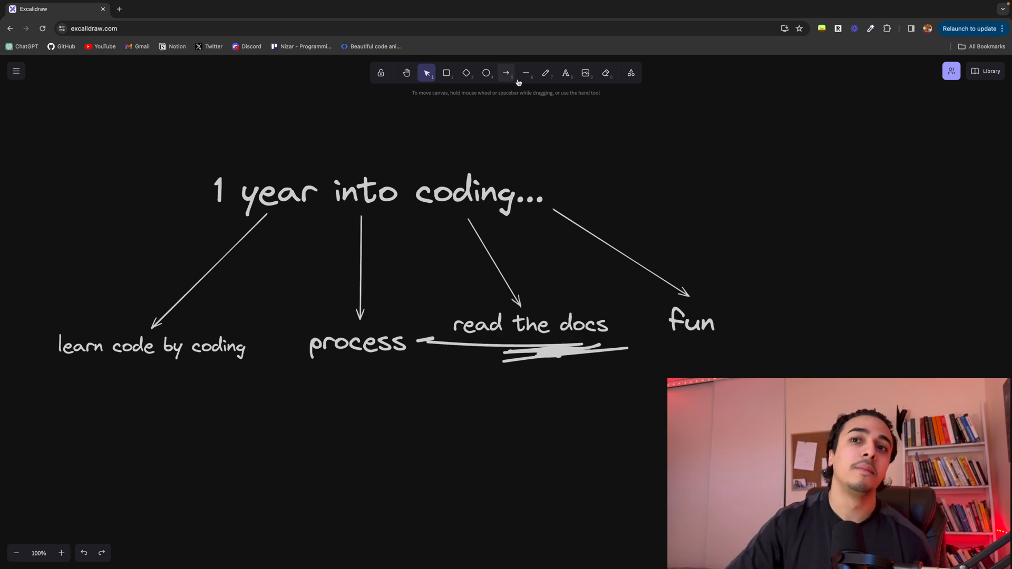
{"action": "left_click", "coordinate": [546, 72]}
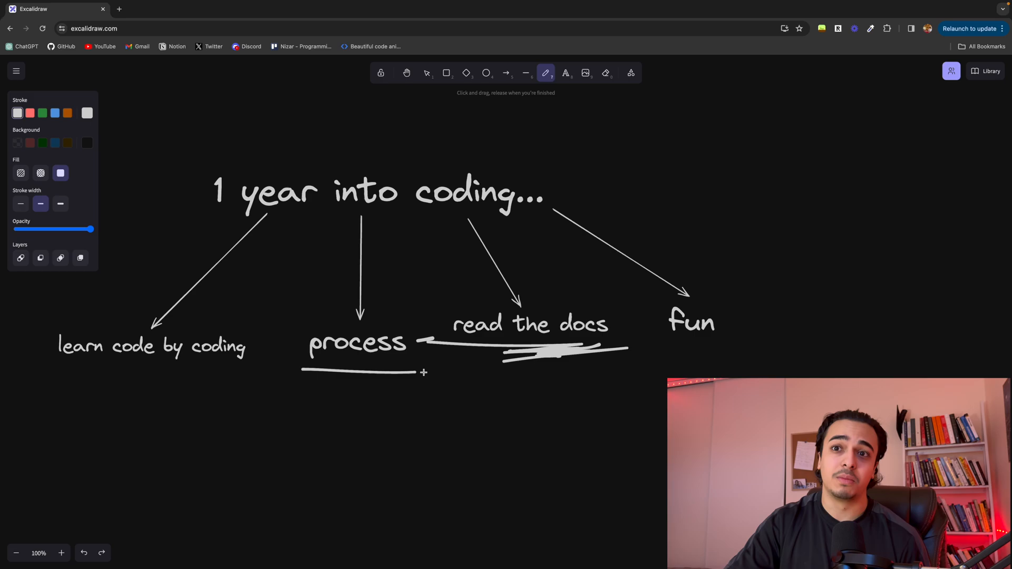